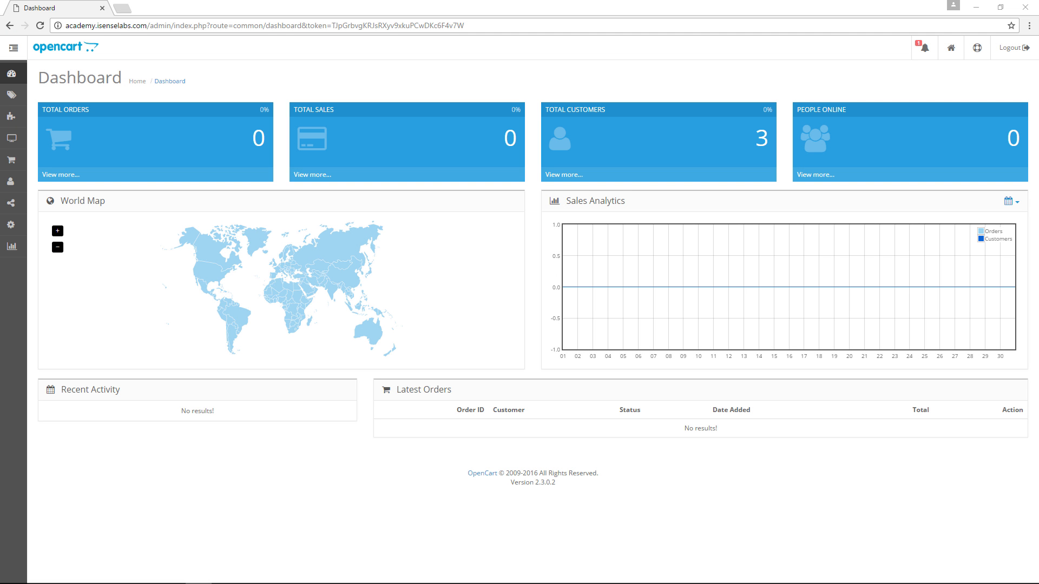
{"action": "mouse_move", "coordinate": [305, 86]}
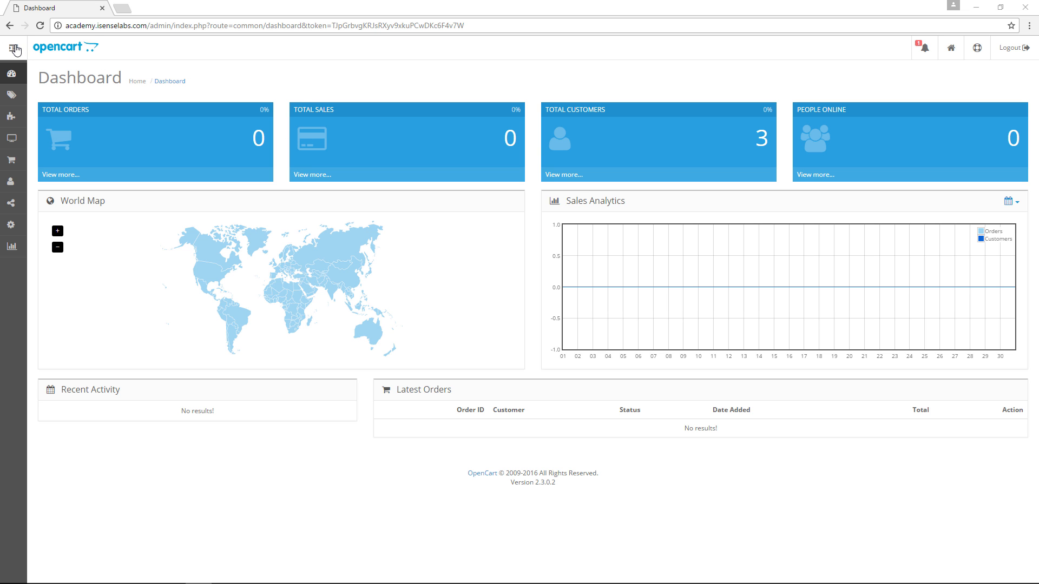
Step: Expand the admin sidebar and open the Design menu to reveal Layouts and Banners
{"action": "left_click", "coordinate": [14, 48]}
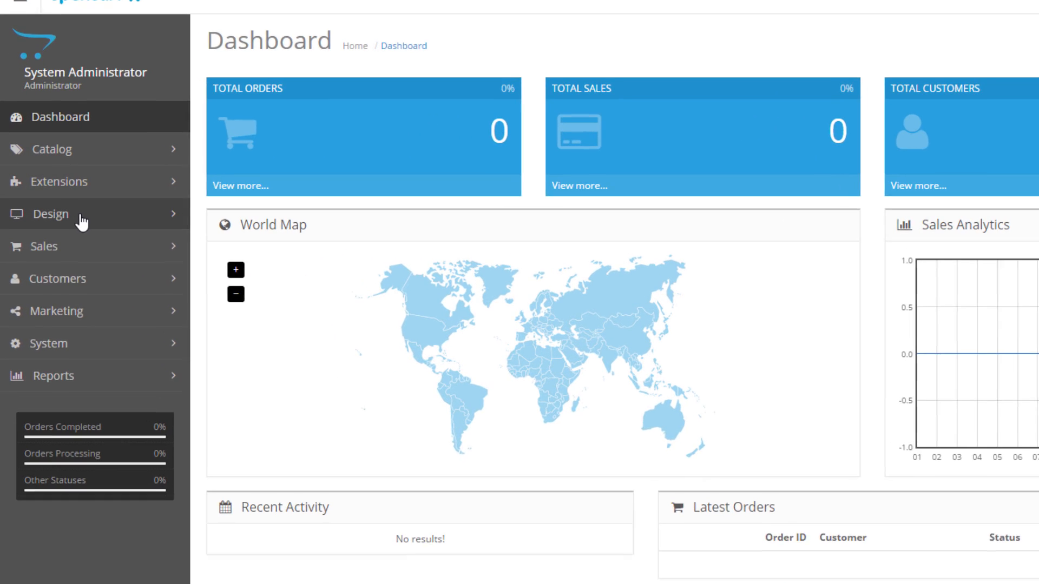
{"action": "left_click", "coordinate": [47, 214]}
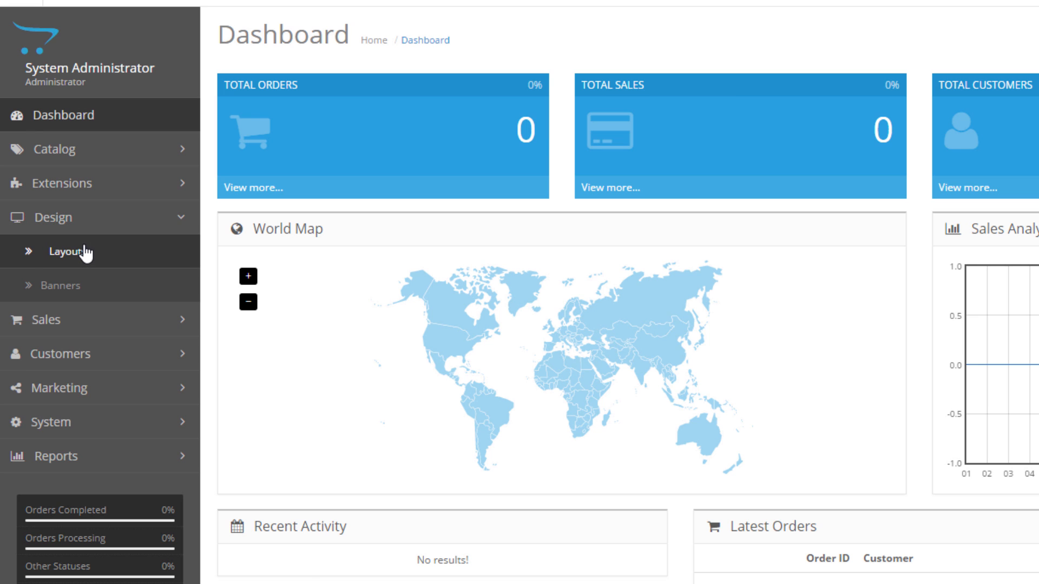
Step: Open Design > Layouts to list all 13 store layouts
{"action": "left_click", "coordinate": [71, 251]}
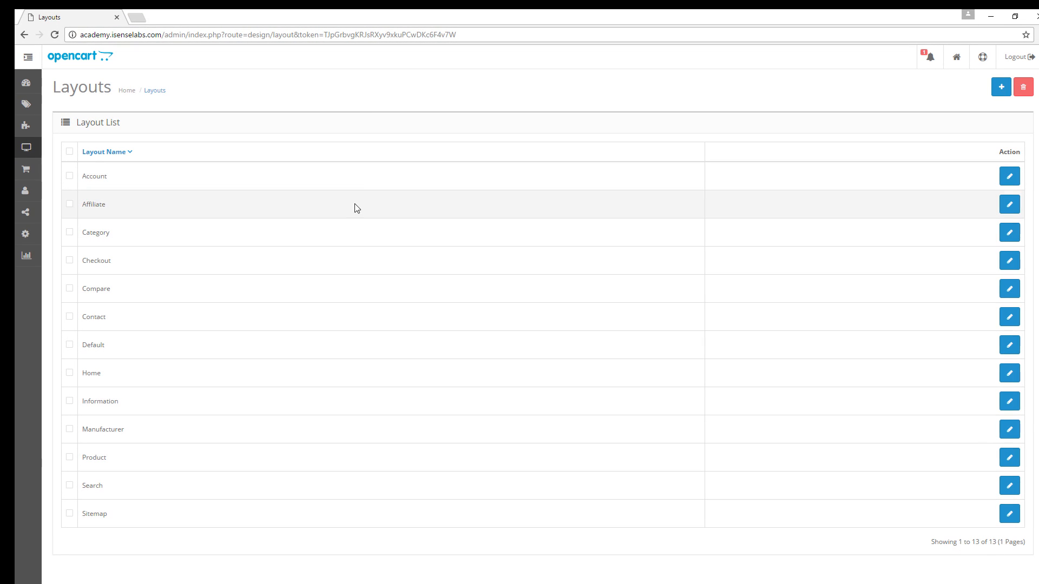
{"action": "mouse_move", "coordinate": [377, 98]}
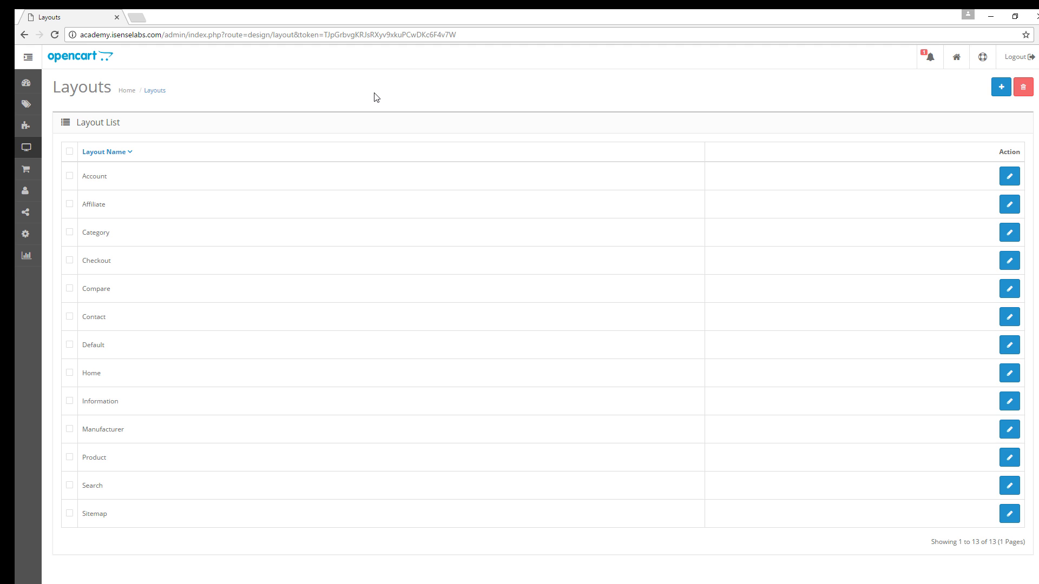
{"action": "mouse_move", "coordinate": [490, 113]}
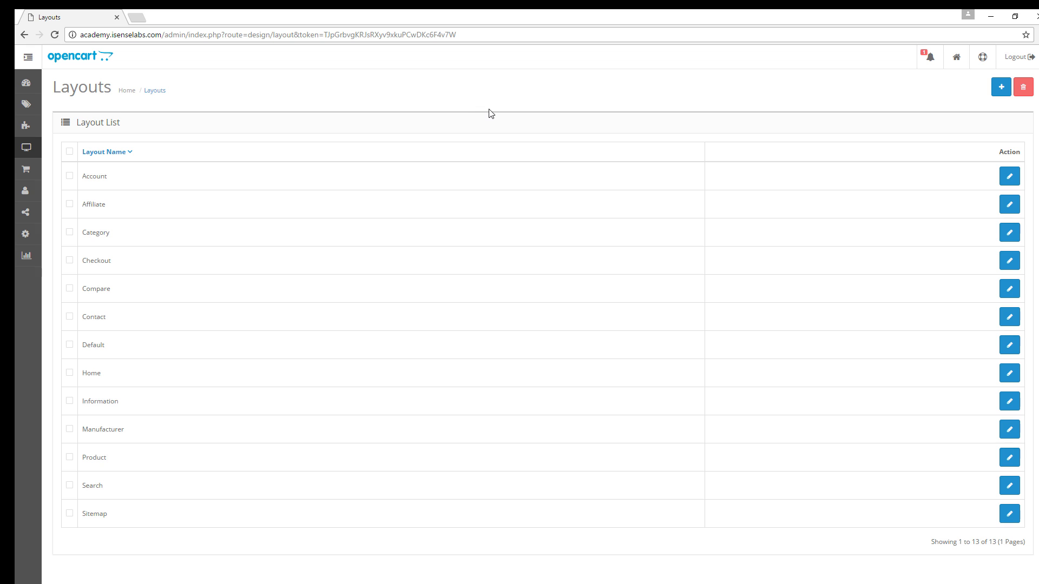
{"action": "mouse_move", "coordinate": [507, 195]}
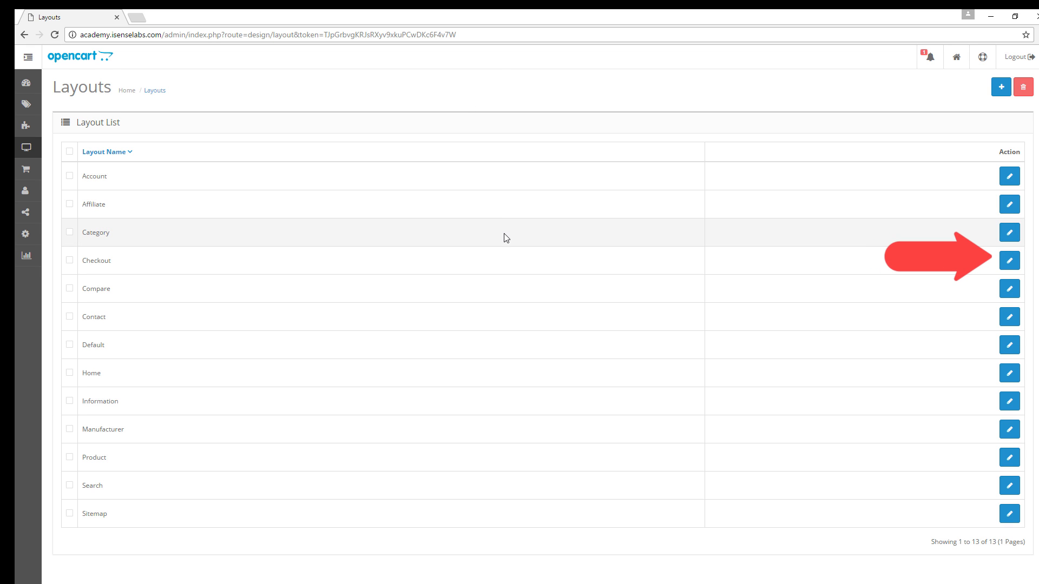
{"action": "mouse_move", "coordinate": [1008, 260]}
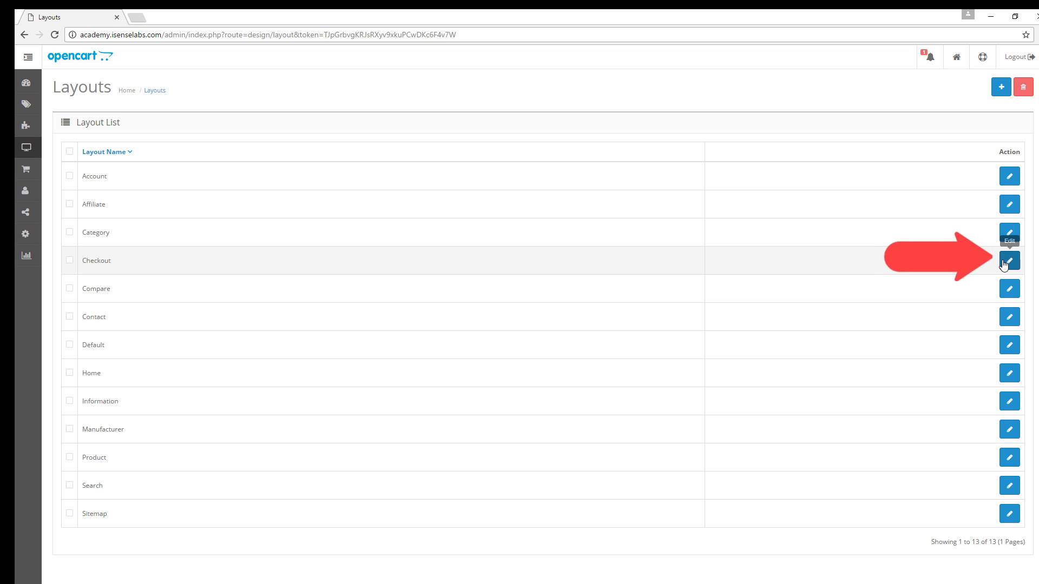
Step: Open the Checkout layout's edit form and dismiss the store dropdown unchanged
{"action": "left_click", "coordinate": [1009, 260]}
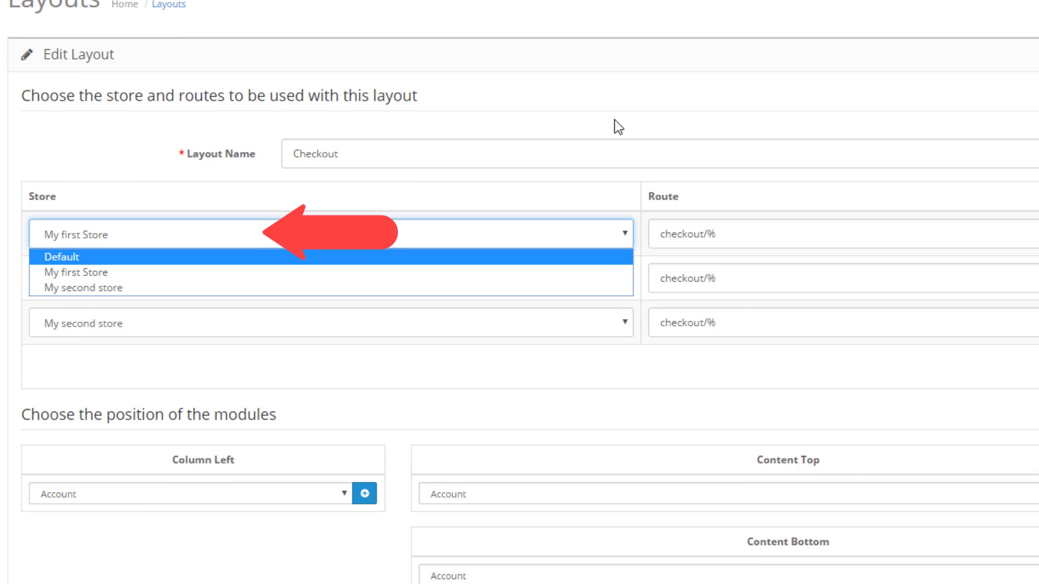
{"action": "left_click", "coordinate": [100, 279]}
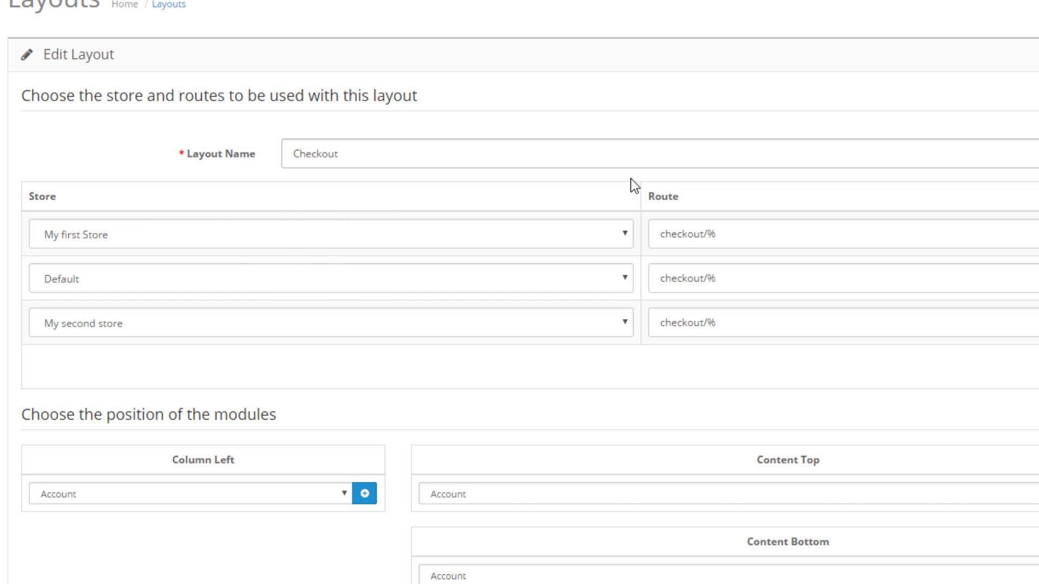
{"action": "mouse_move", "coordinate": [696, 261]}
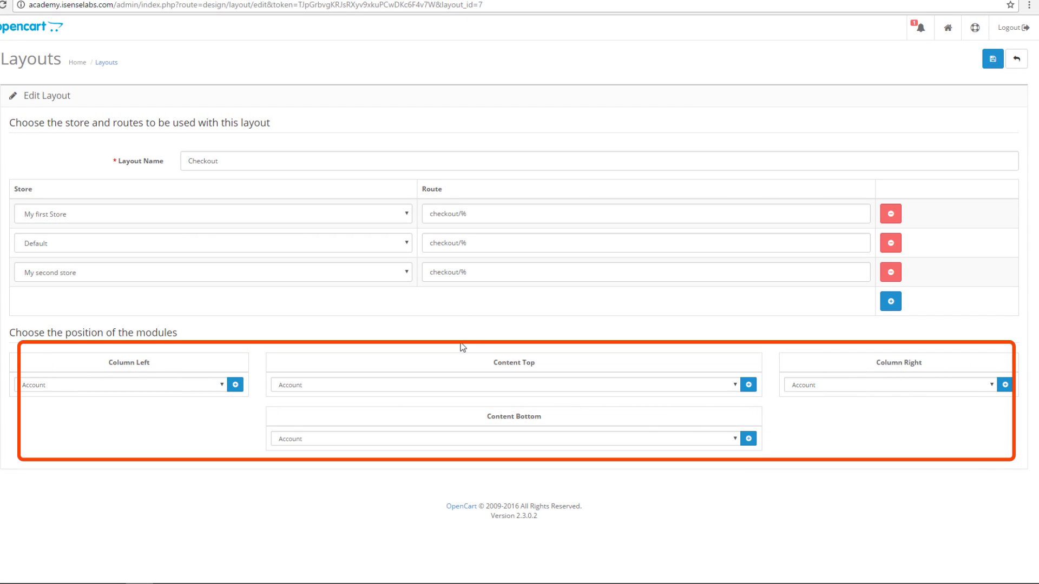
{"action": "mouse_move", "coordinate": [479, 353]}
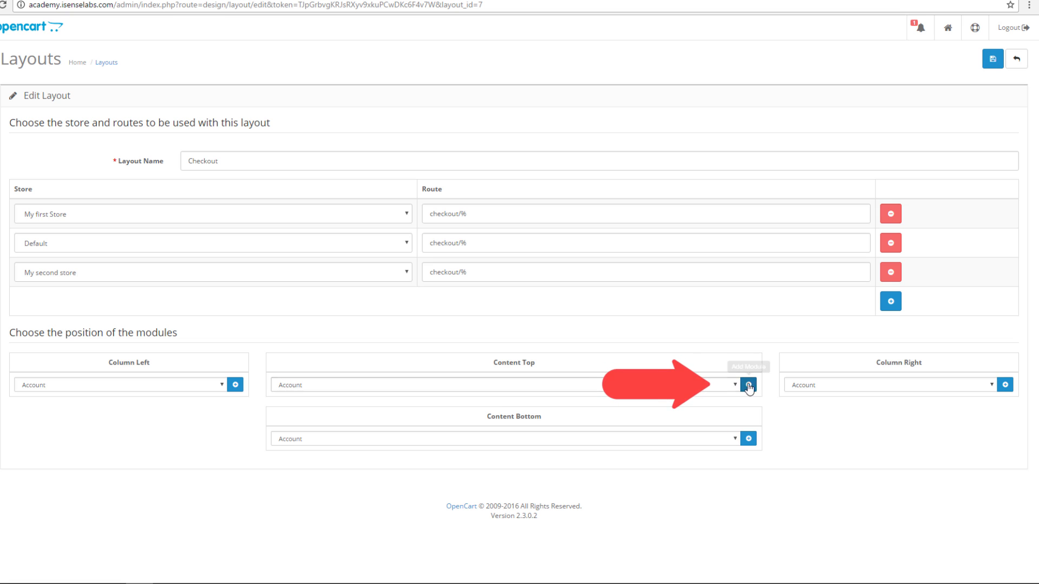
{"action": "mouse_move", "coordinate": [748, 385]}
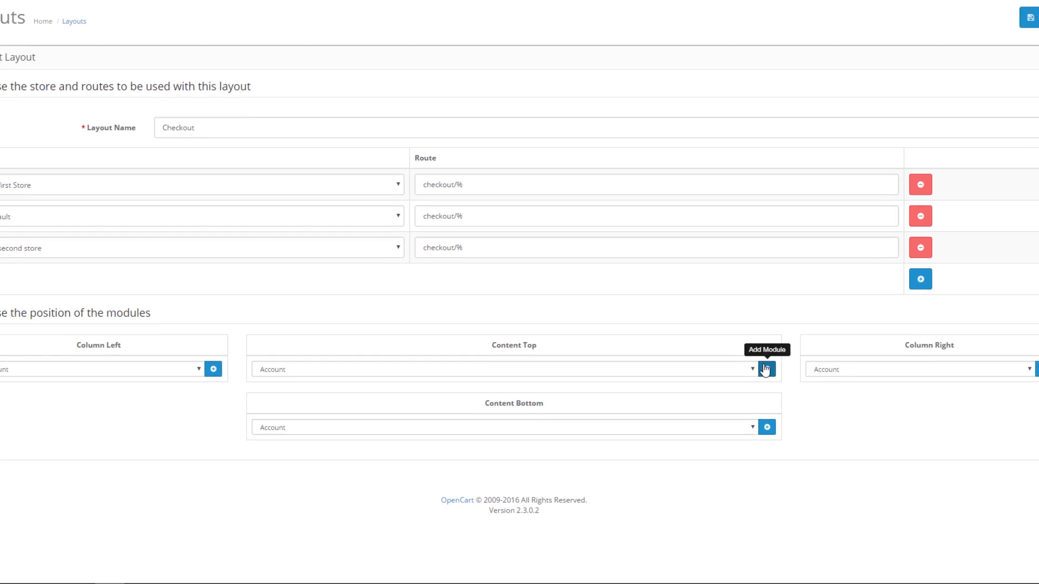
Step: Add the Featured Home Page module to Content Top and save the Checkout layout
{"action": "scroll", "scroll_direction": "down", "scroll_amount": 3}
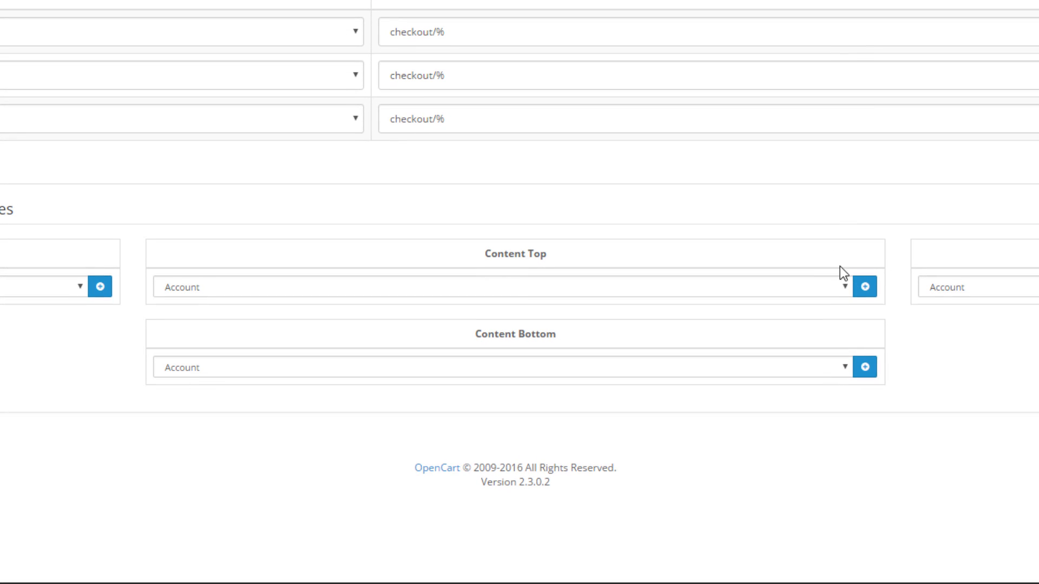
{"action": "mouse_move", "coordinate": [816, 294]}
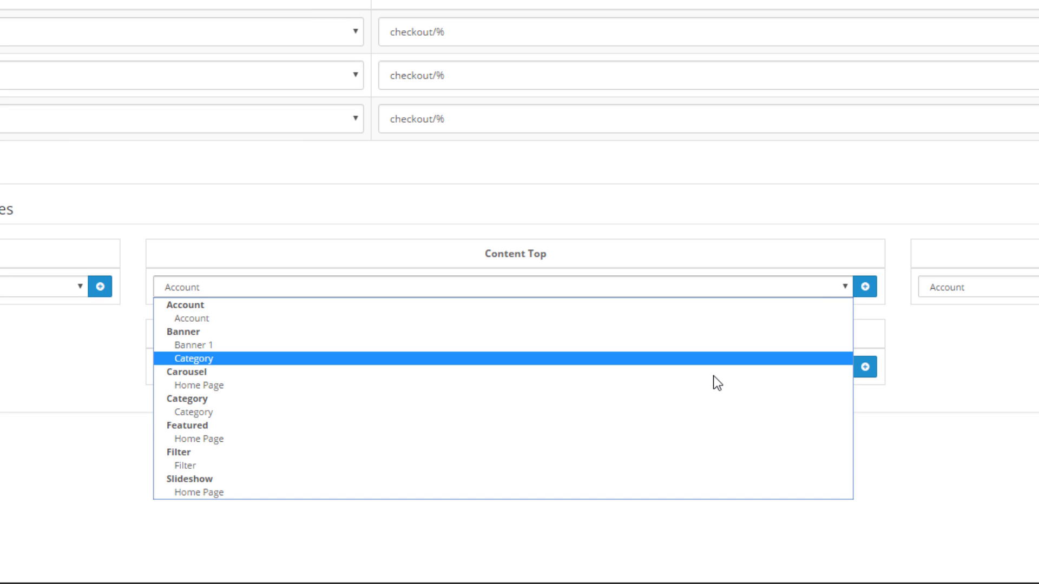
{"action": "mouse_move", "coordinate": [703, 439]}
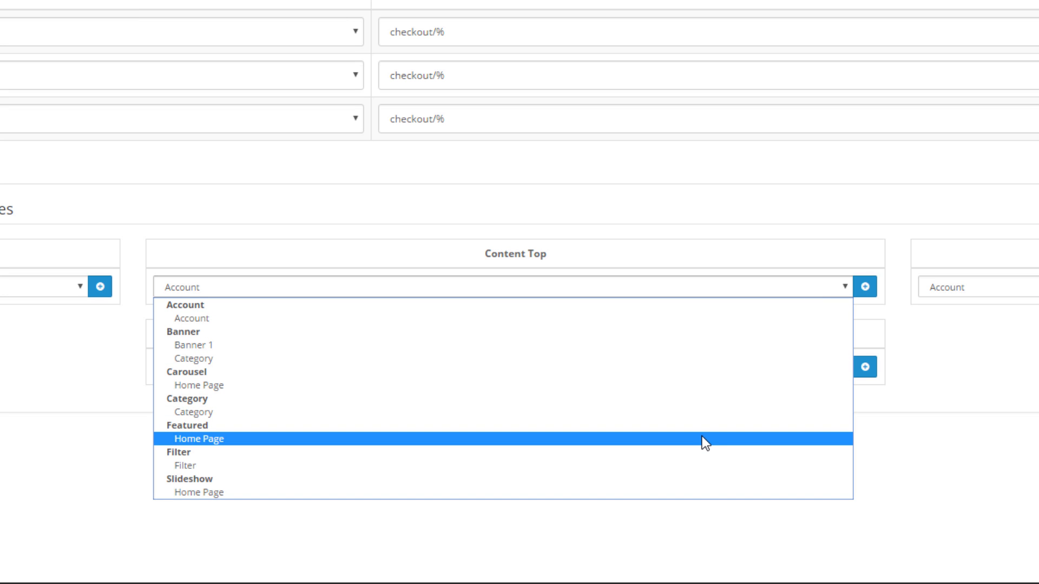
{"action": "left_click", "coordinate": [198, 439]}
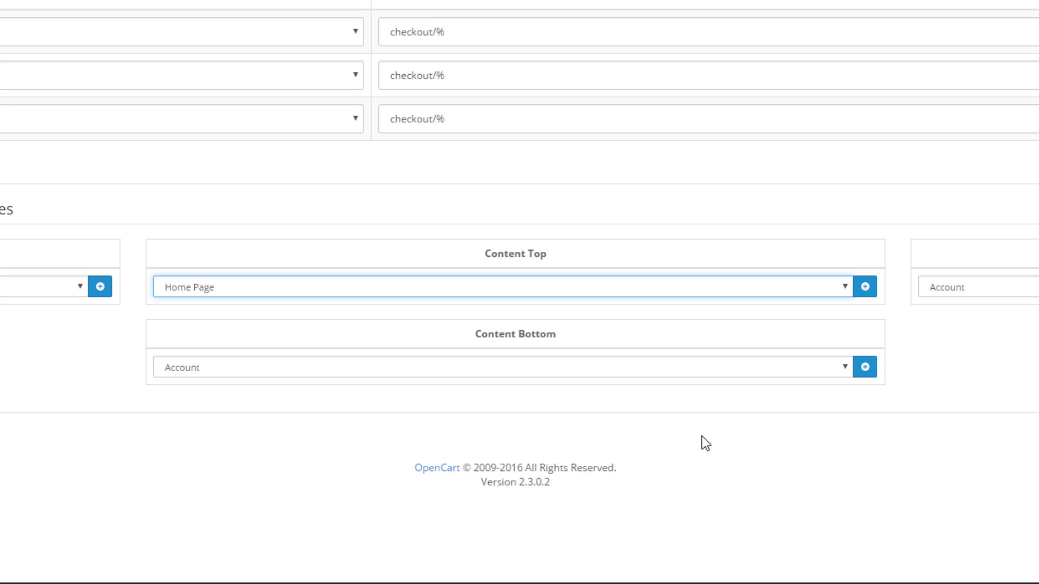
{"action": "mouse_move", "coordinate": [864, 287]}
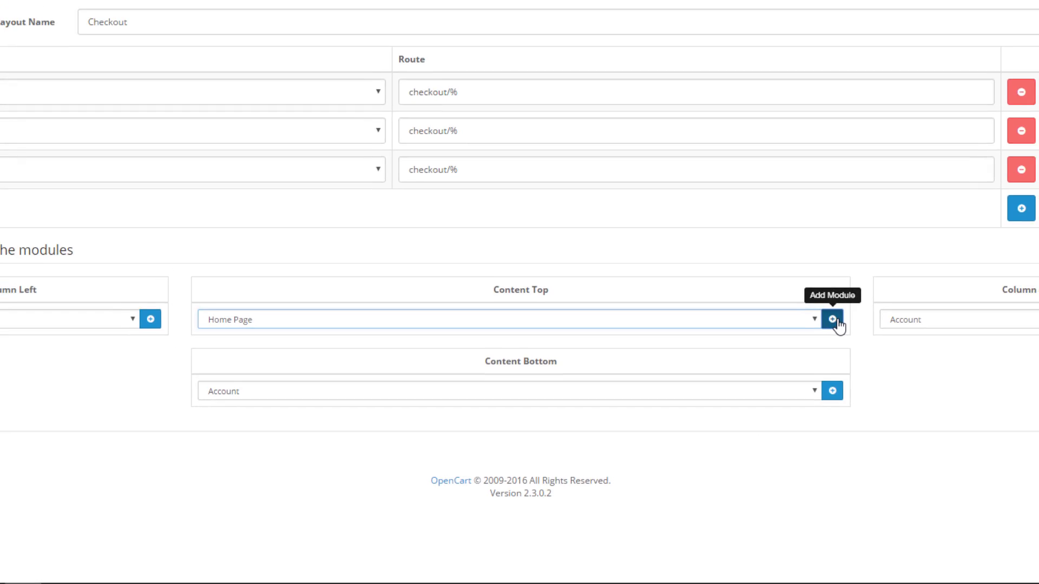
{"action": "left_click", "coordinate": [832, 318]}
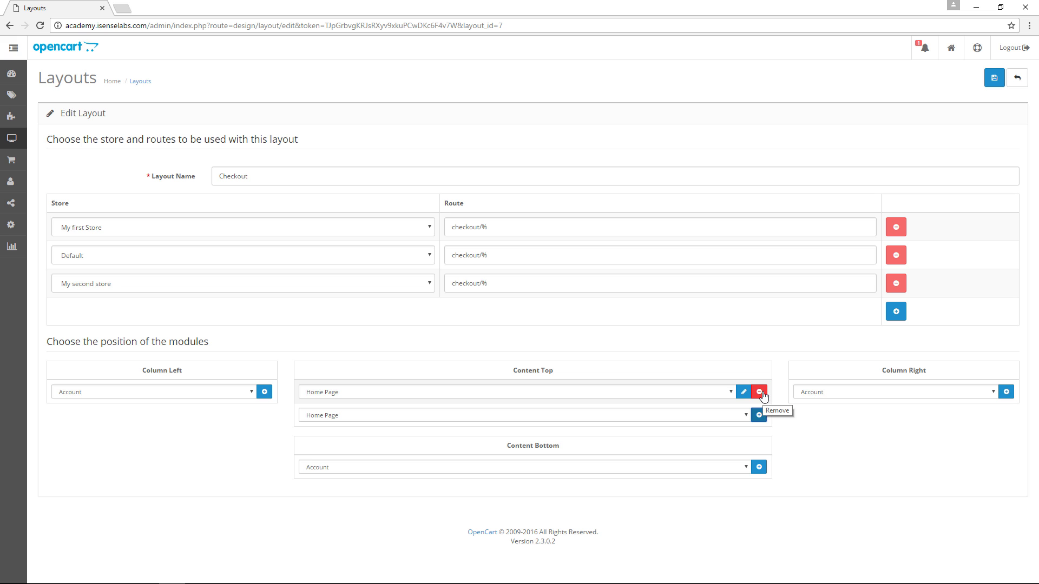
{"action": "left_click", "coordinate": [994, 77]}
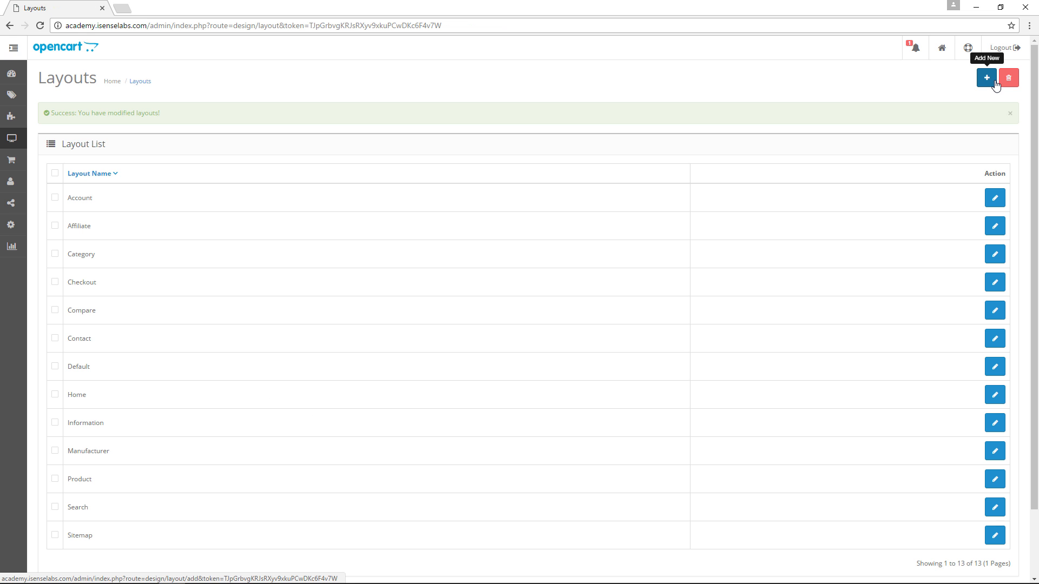
Step: Open the storefront and add the iPhone to the cart to reach checkout
{"action": "left_click", "coordinate": [161, 7]}
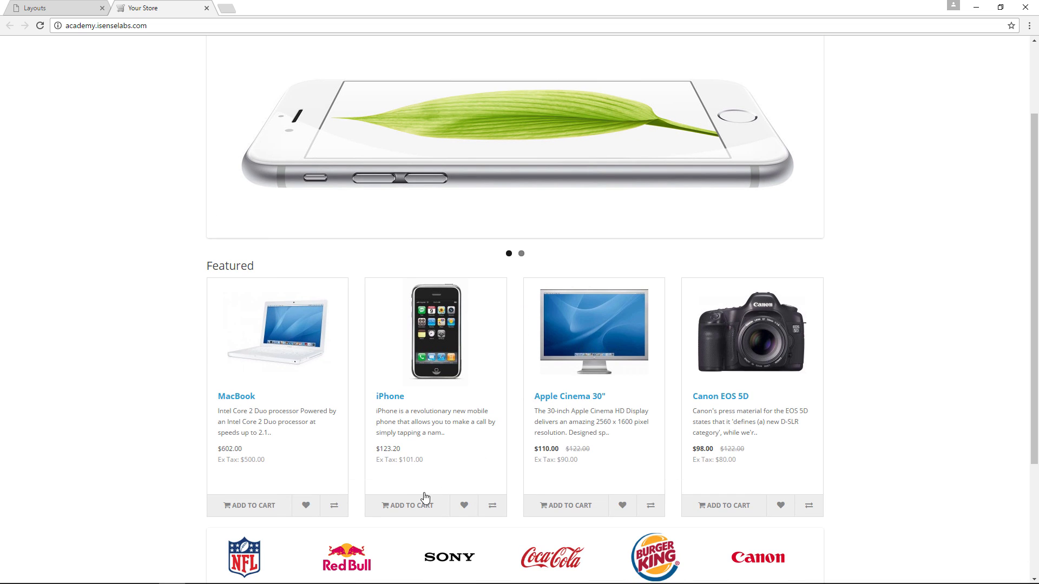
{"action": "left_click", "coordinate": [407, 506]}
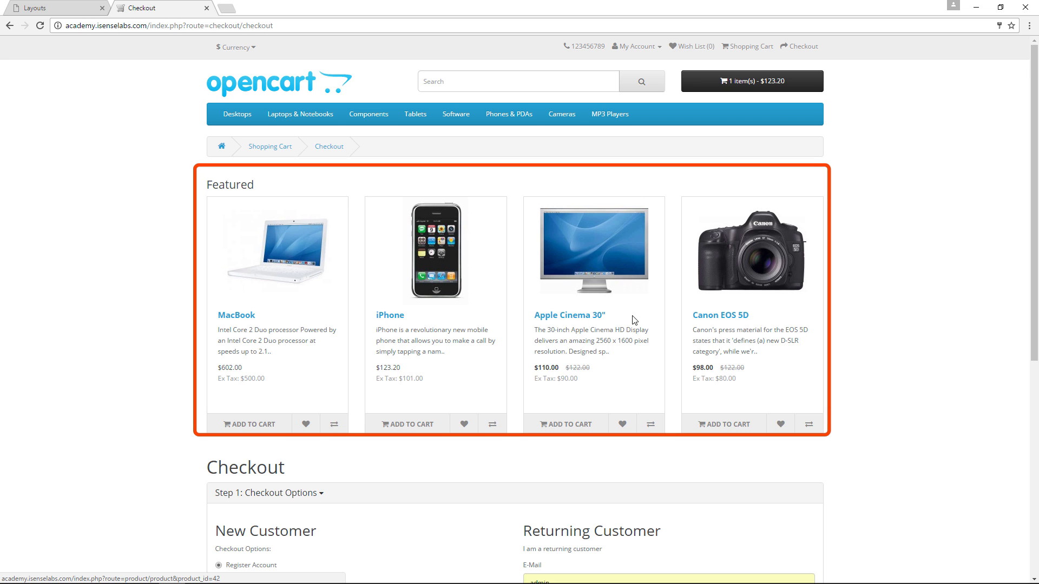
{"action": "mouse_move", "coordinate": [779, 310]}
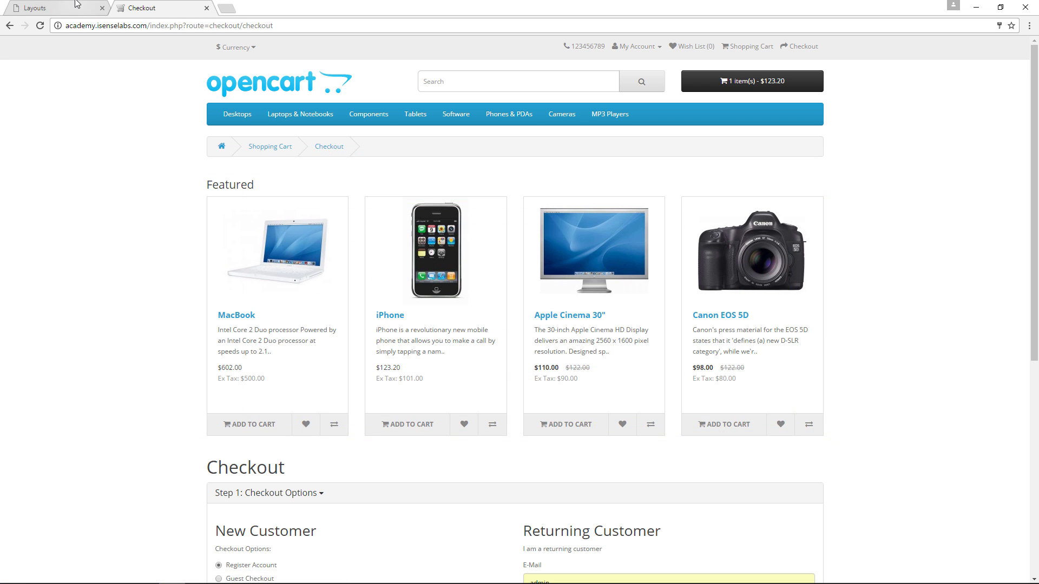
Step: Move the Featured Home Page module from Content Top to Content Bottom and save
{"action": "left_click", "coordinate": [53, 7]}
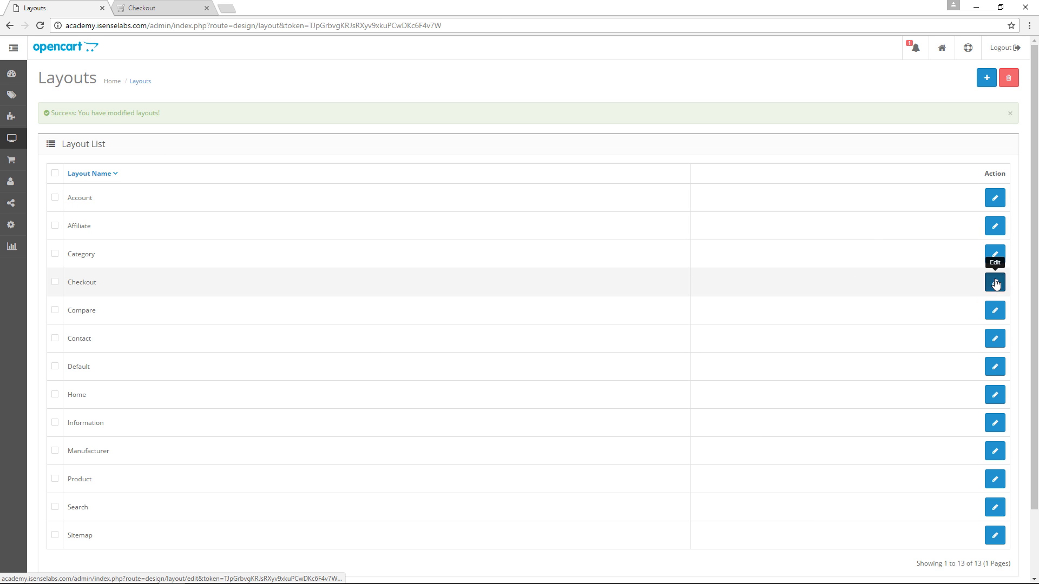
{"action": "left_click", "coordinate": [994, 282]}
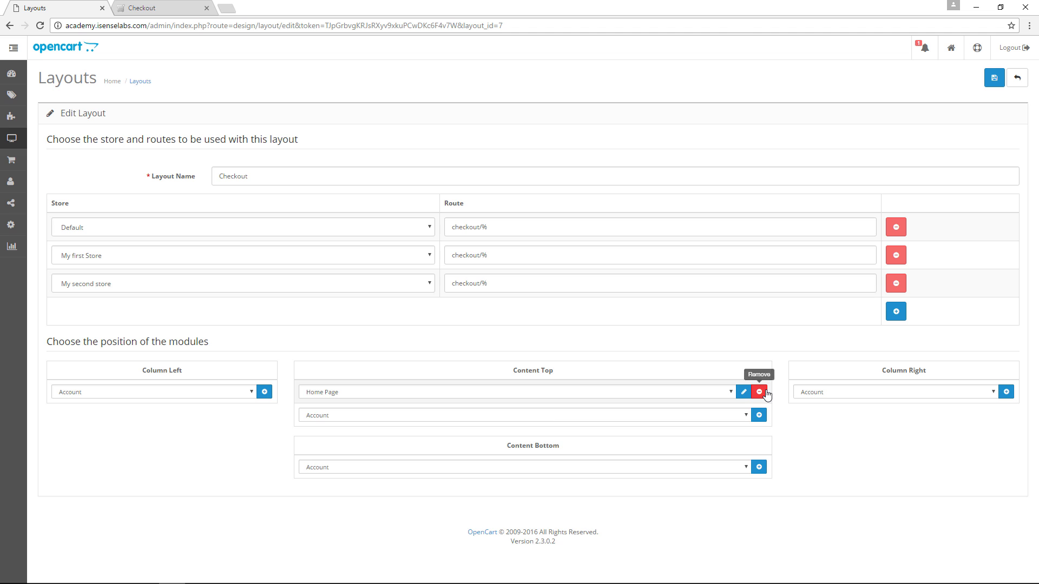
{"action": "left_click", "coordinate": [760, 392]}
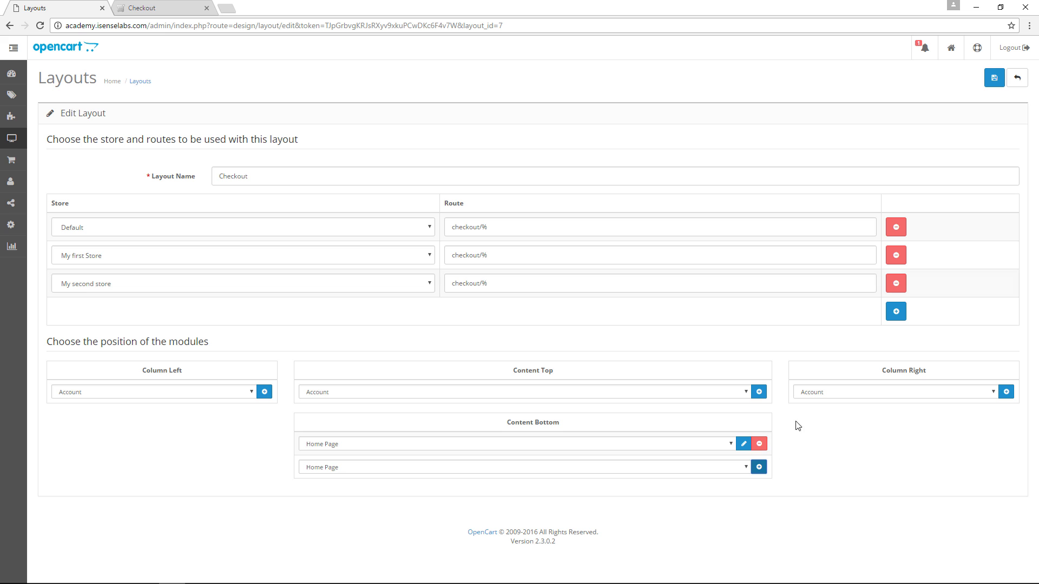
{"action": "left_click", "coordinate": [993, 78]}
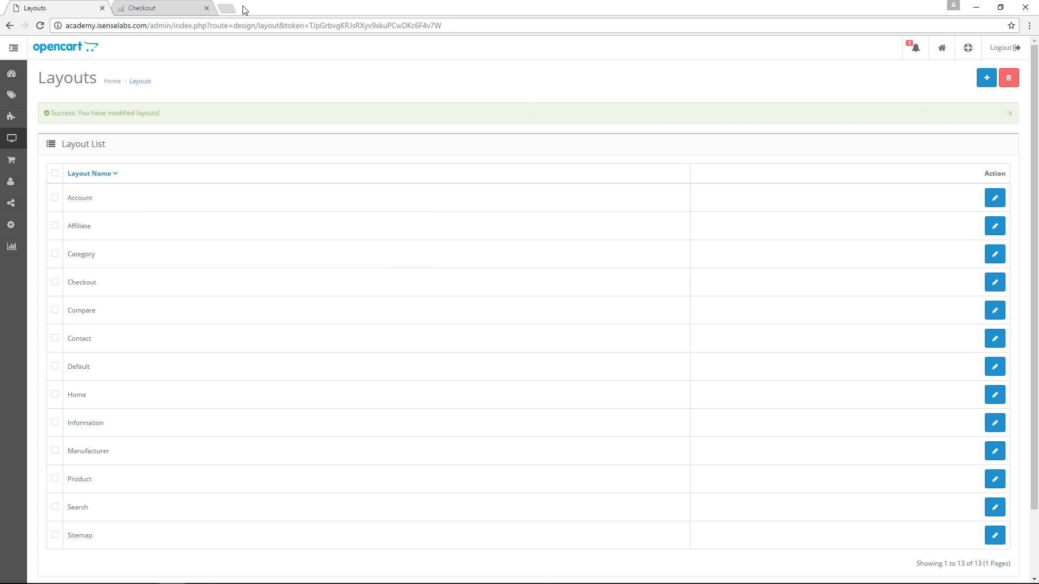
Step: Scroll the storefront checkout page to find Featured products below the checkout steps
{"action": "left_click", "coordinate": [159, 7]}
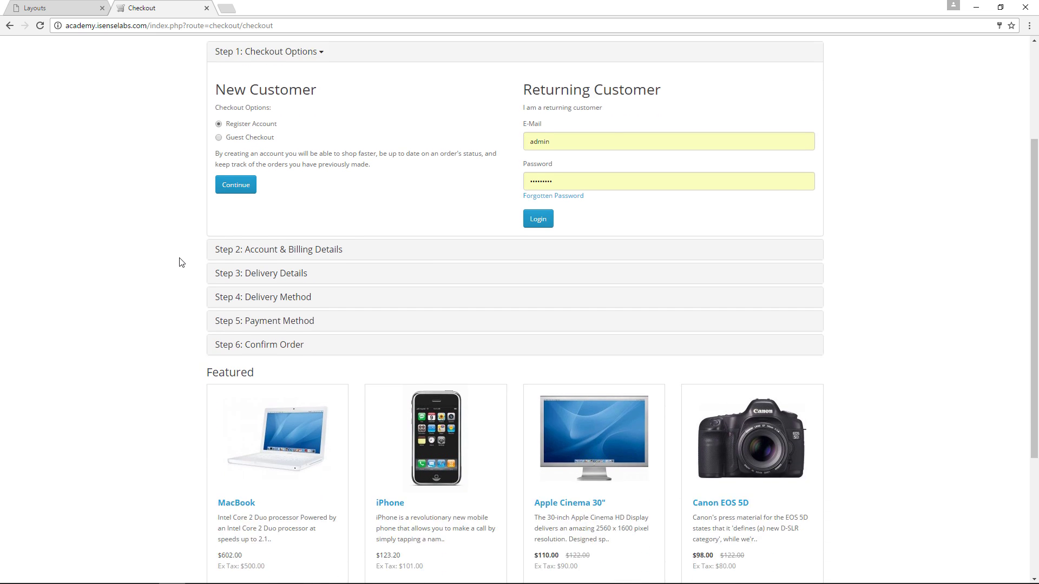
{"action": "scroll", "scroll_direction": "down", "scroll_amount": 3}
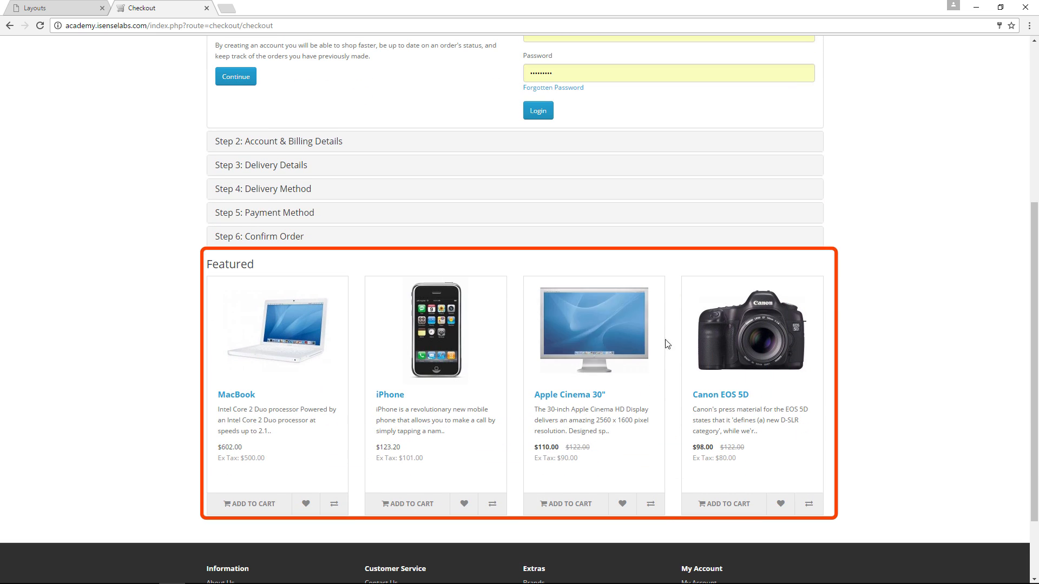
{"action": "mouse_move", "coordinate": [196, 336]}
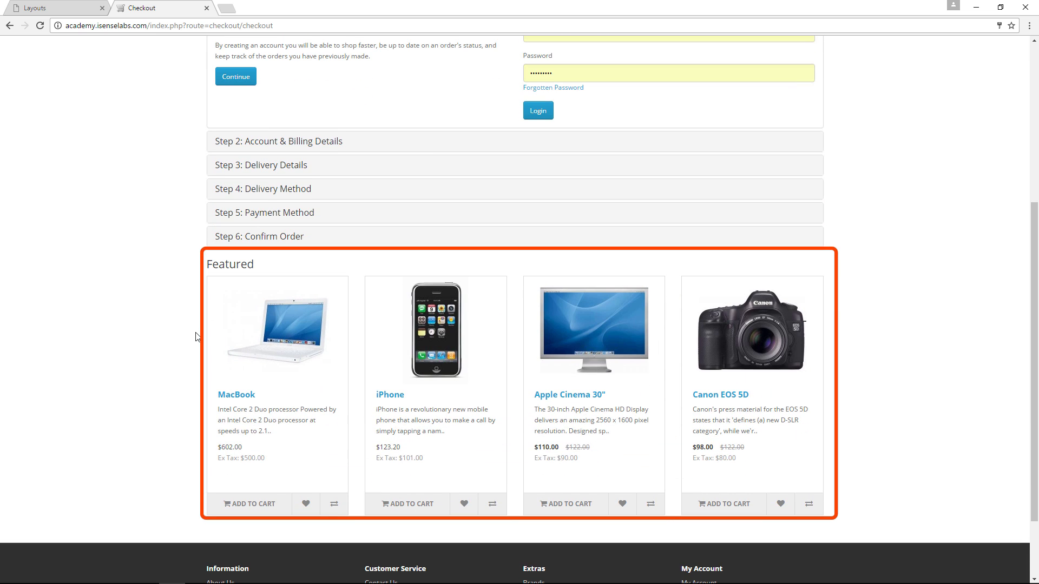
Step: From the admin Layouts list, start a new blank layout with Add New
{"action": "left_click", "coordinate": [50, 7]}
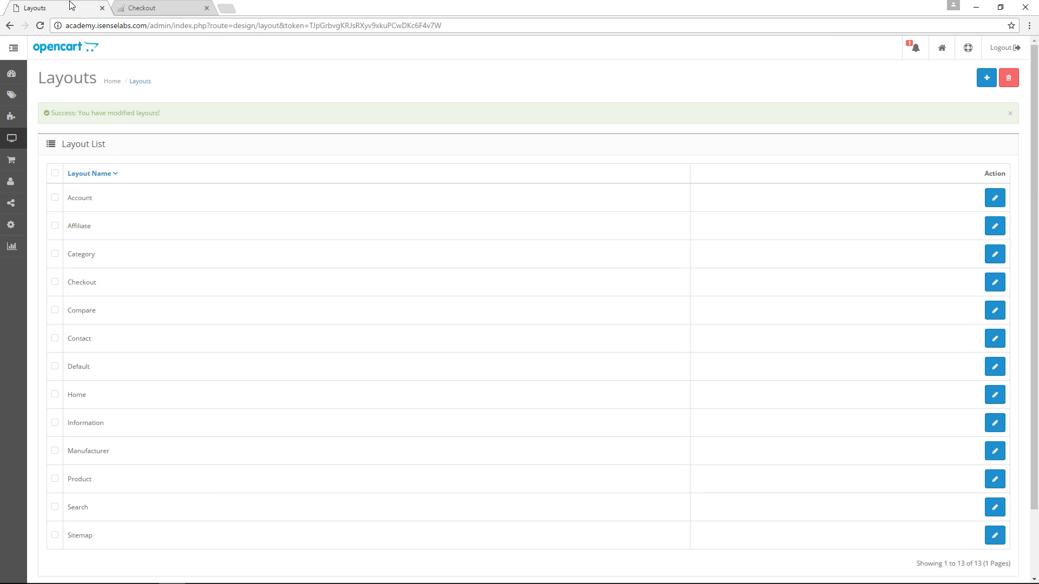
{"action": "mouse_move", "coordinate": [986, 78]}
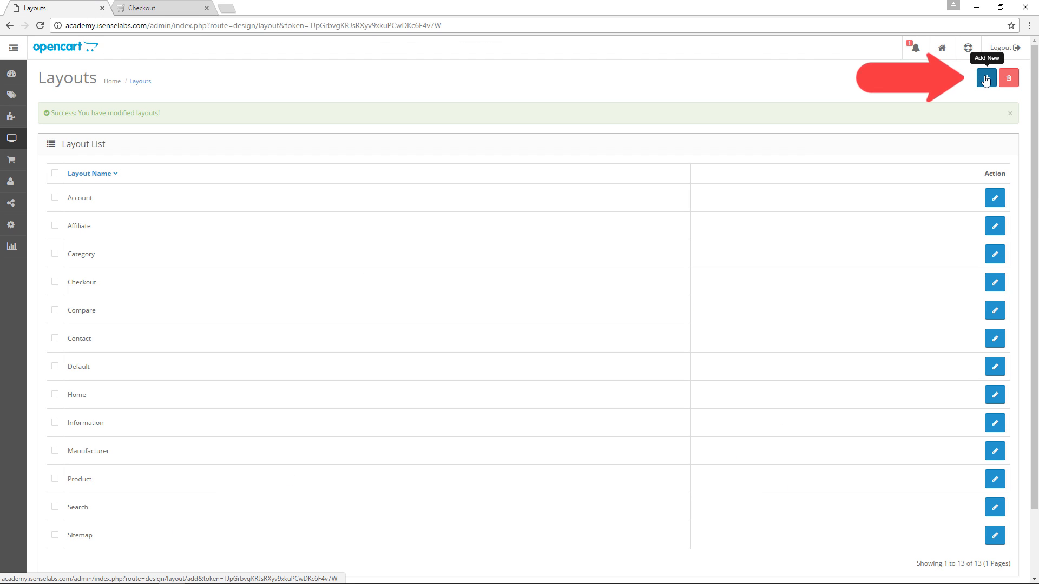
{"action": "left_click", "coordinate": [985, 77]}
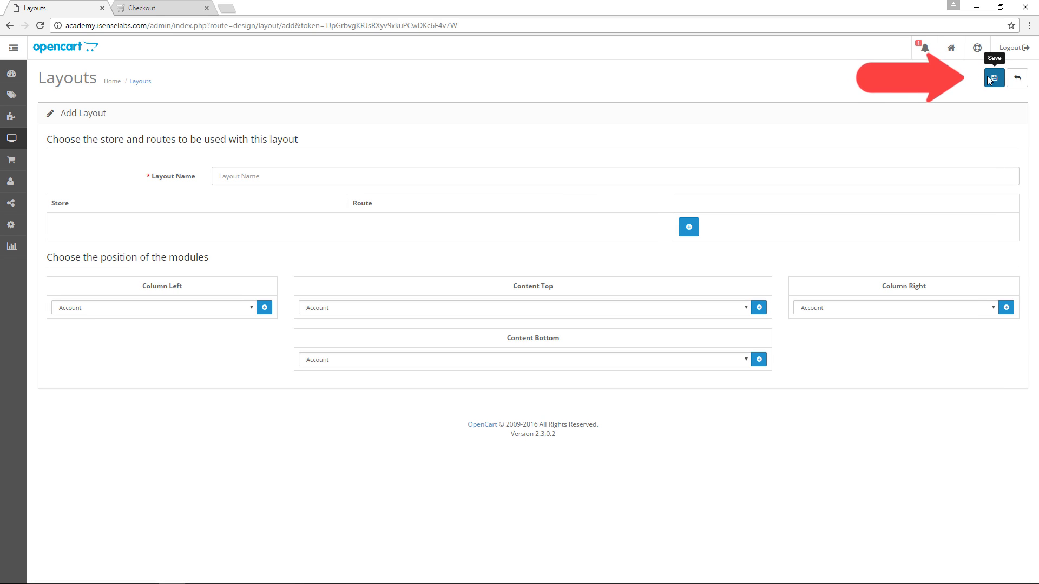
{"action": "mouse_move", "coordinate": [862, 147]}
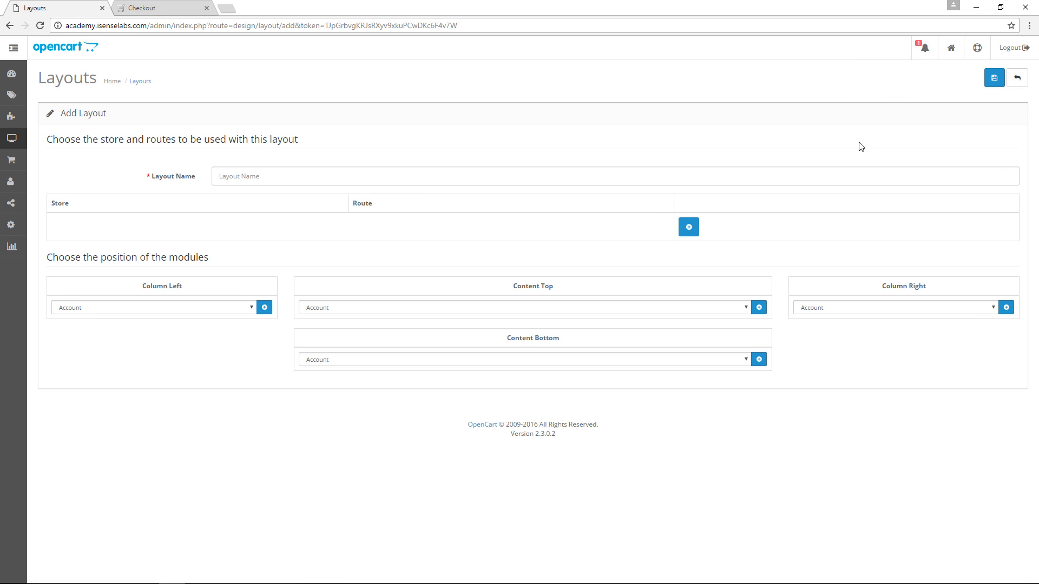
{"action": "mouse_move", "coordinate": [808, 168]}
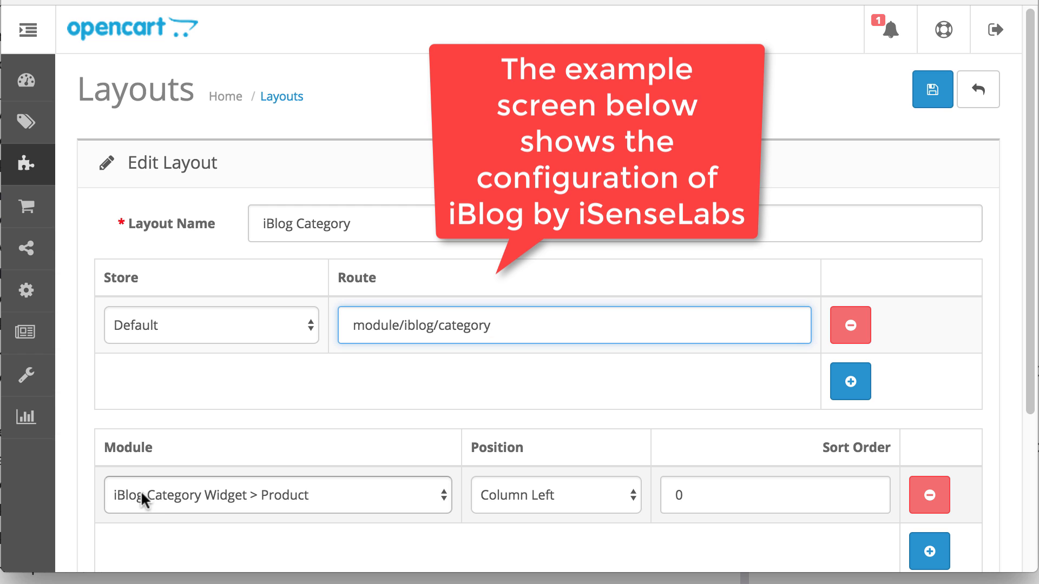
Step: Place the iBlog Category Widget > Product module in Column Left
{"action": "left_click", "coordinate": [275, 495]}
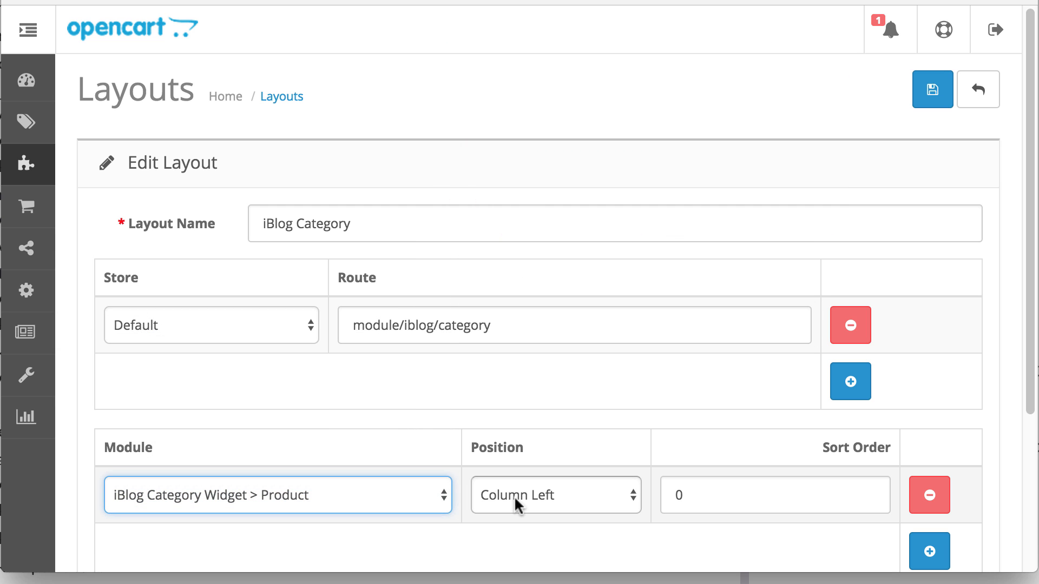
{"action": "left_click", "coordinate": [932, 89]}
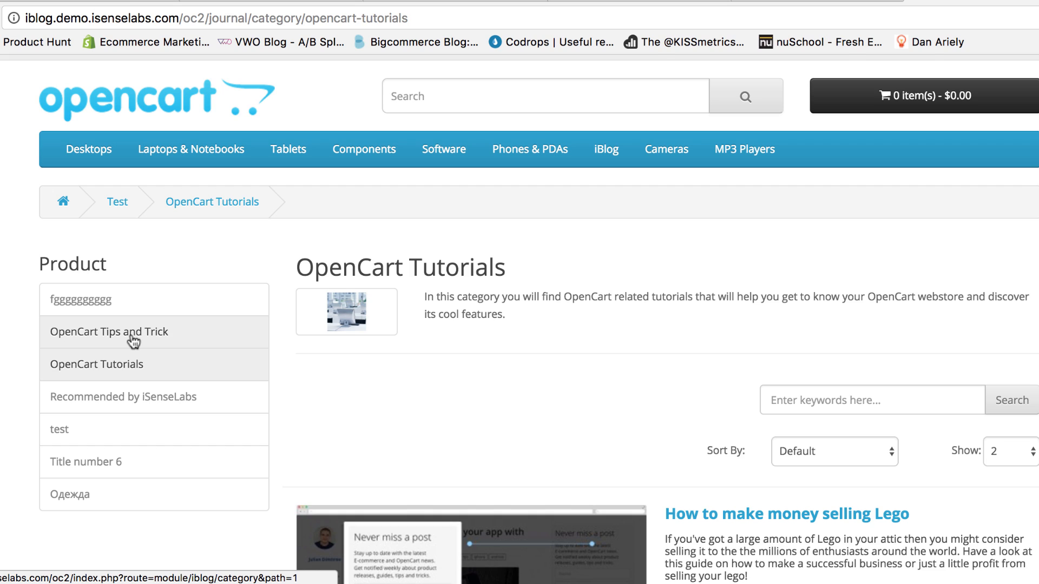
Step: Open the Recommended by iSenseLabs category from the storefront's left Product widget
{"action": "scroll", "scroll_direction": "up", "scroll_amount": 3}
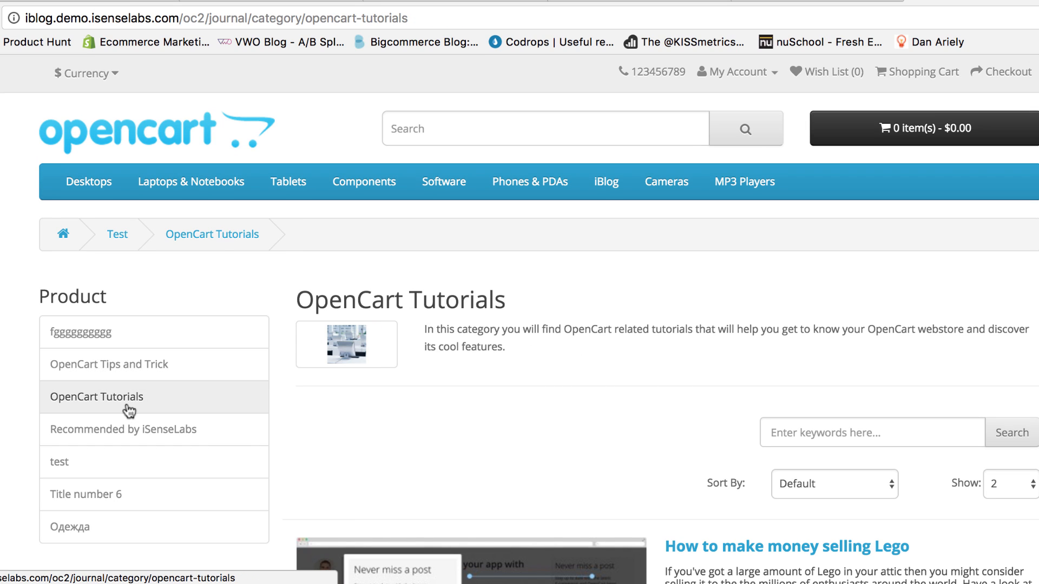
{"action": "left_click", "coordinate": [122, 430]}
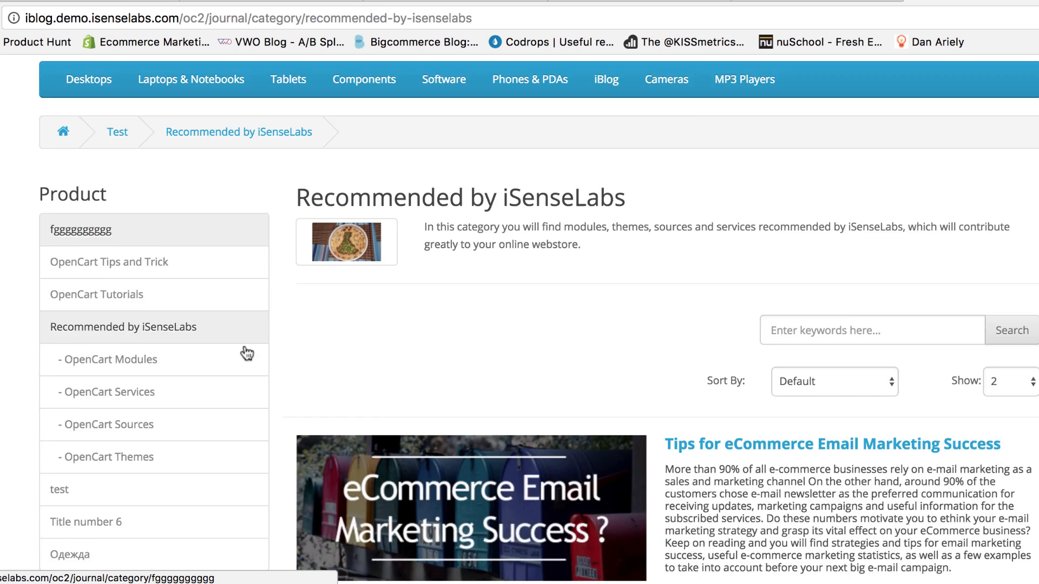